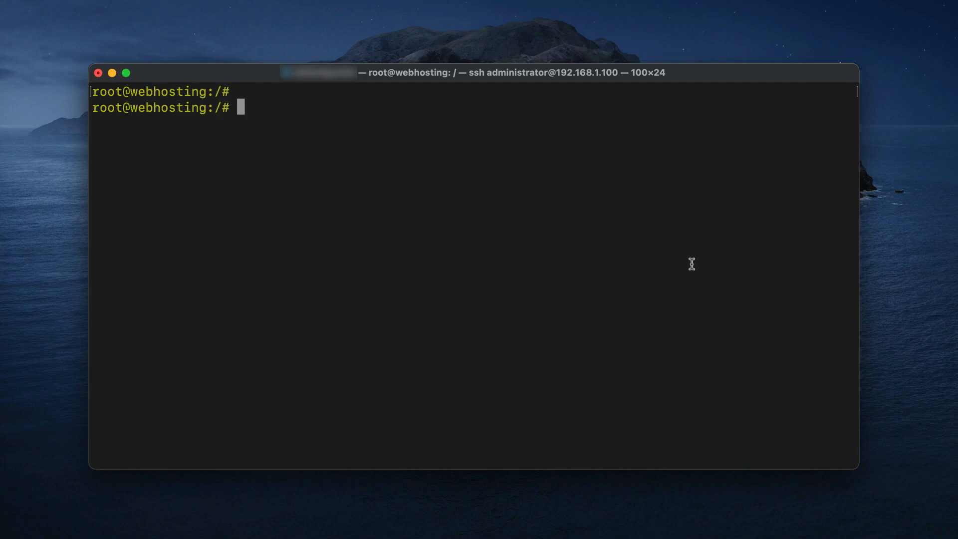
Check LiteSpeed with lswsctrl status, see it is not running, then issue lswsctrl start
{"action": "type", "text": "/usr/loca"}
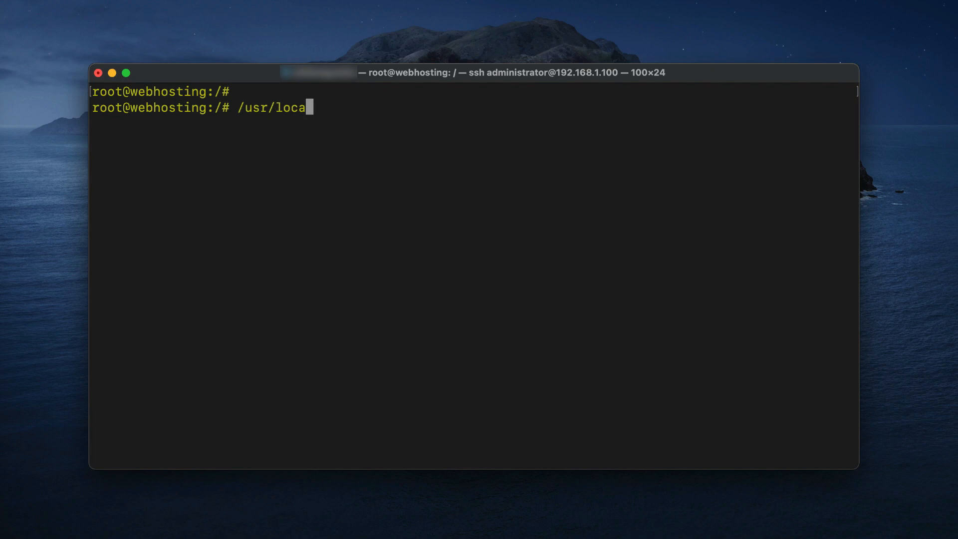
{"action": "type", "text": "l/lsws/bi"}
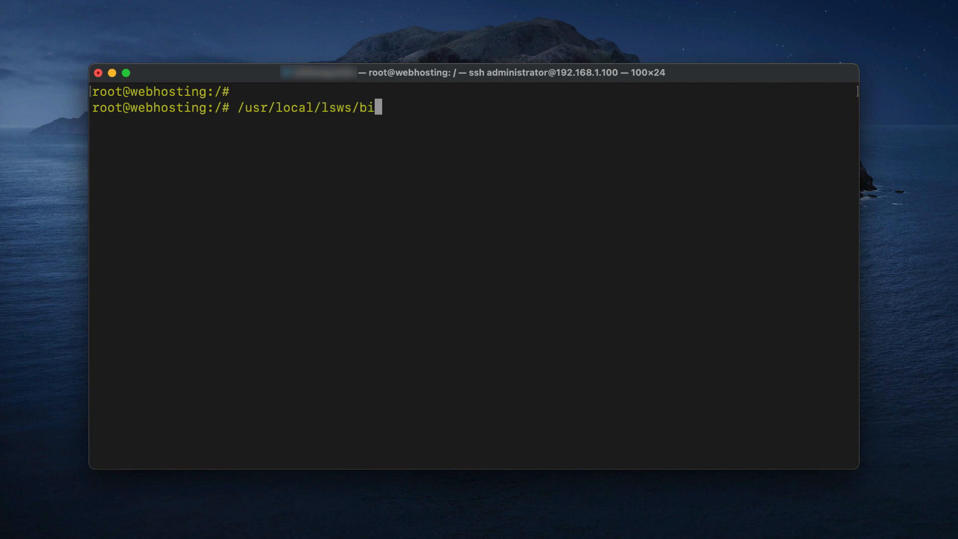
{"action": "type", "text": "n/lswsctrl"}
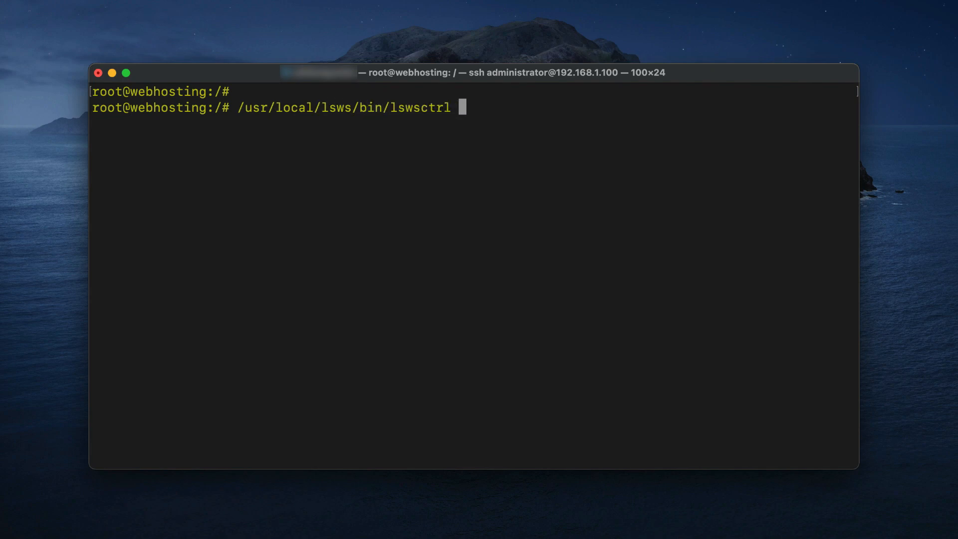
{"action": "type", "text": "status"}
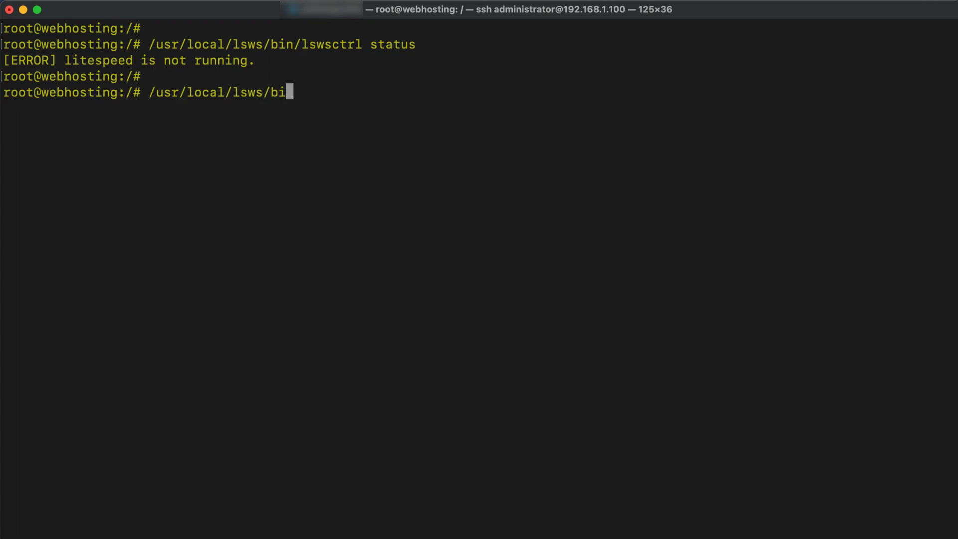
{"action": "type", "text": "n/lswsctrl start"}
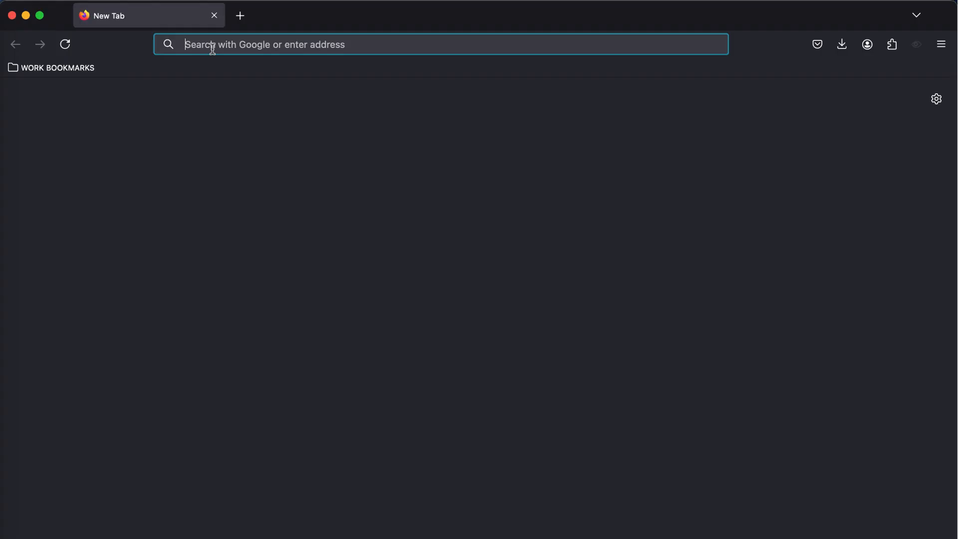
Begin entering the litespeed.qc-example.com console address in a new Firefox tab
{"action": "type", "text": "litespeed.qc-exa"}
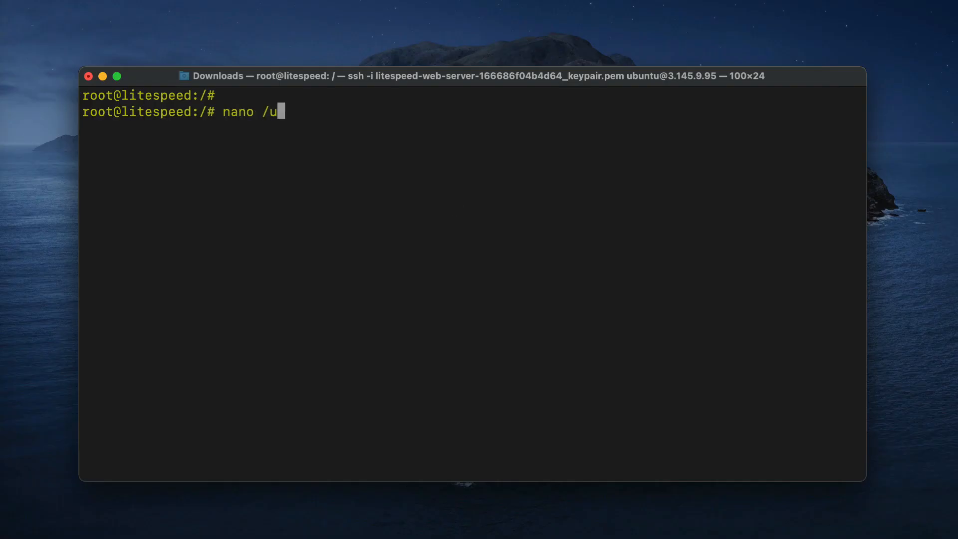
Edit /usr/local/lsws/admin/conf/admin_config.xml in nano
{"action": "type", "text": "sr/local/lsws/"}
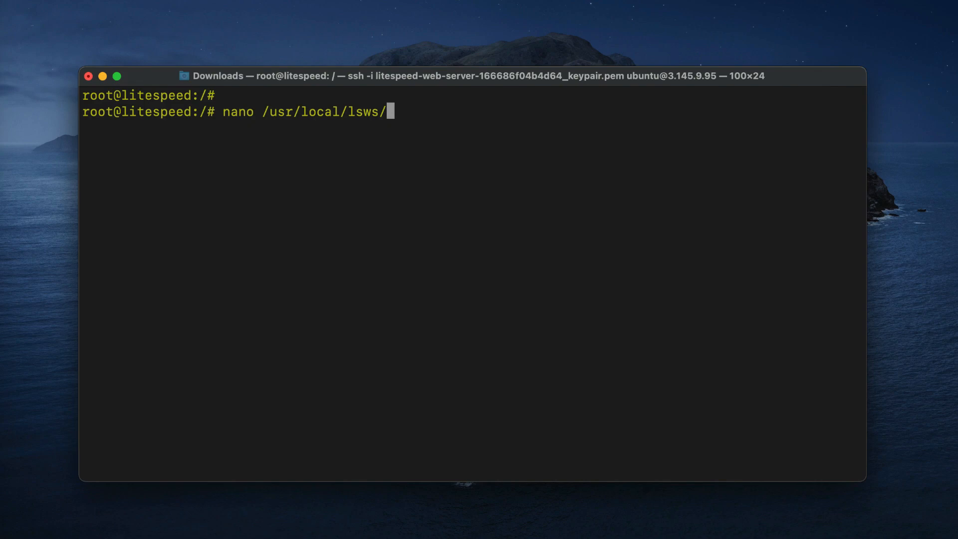
{"action": "type", "text": "admin/conf/admin_"}
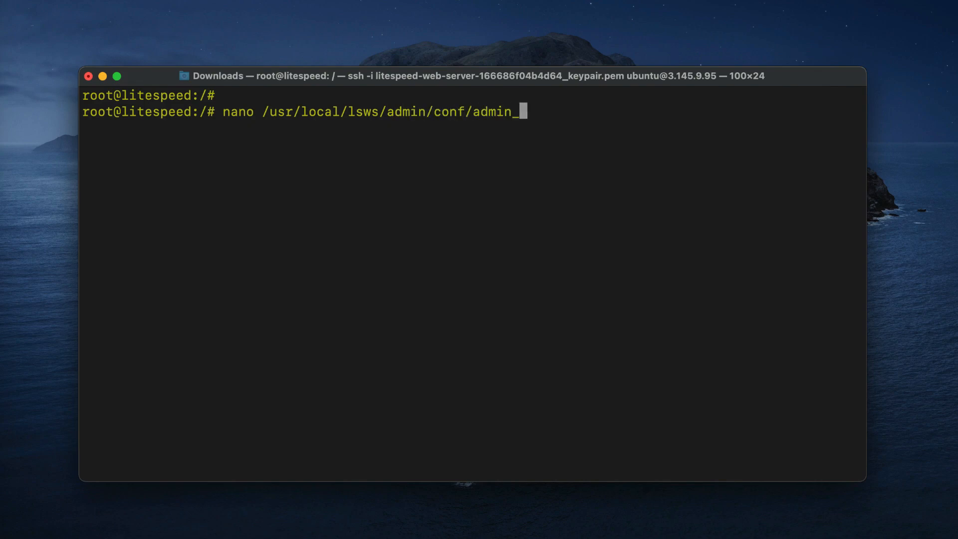
{"action": "key", "text": "Enter"}
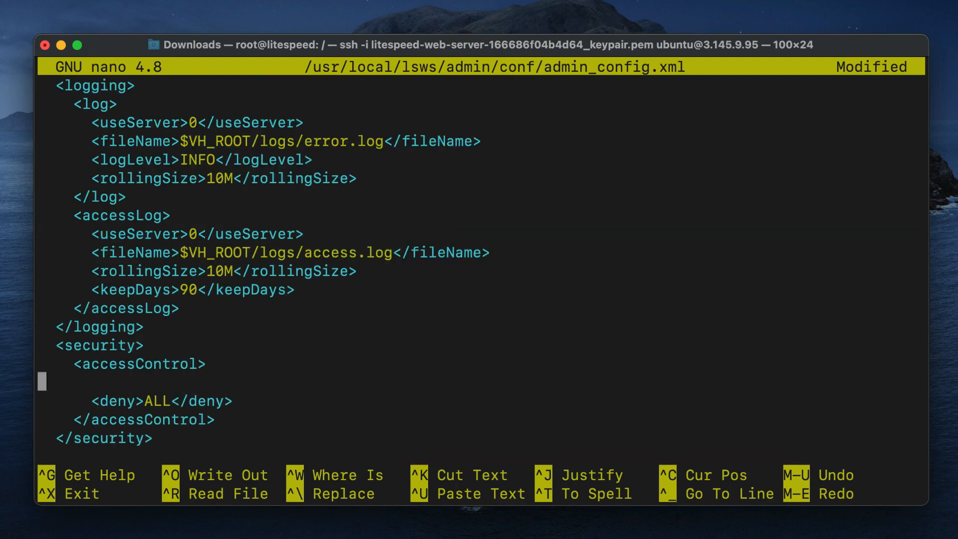
Add <allow>41.174.103.228</allow> above the deny ALL rule and leave the editor
{"action": "type", "text": "<allo"}
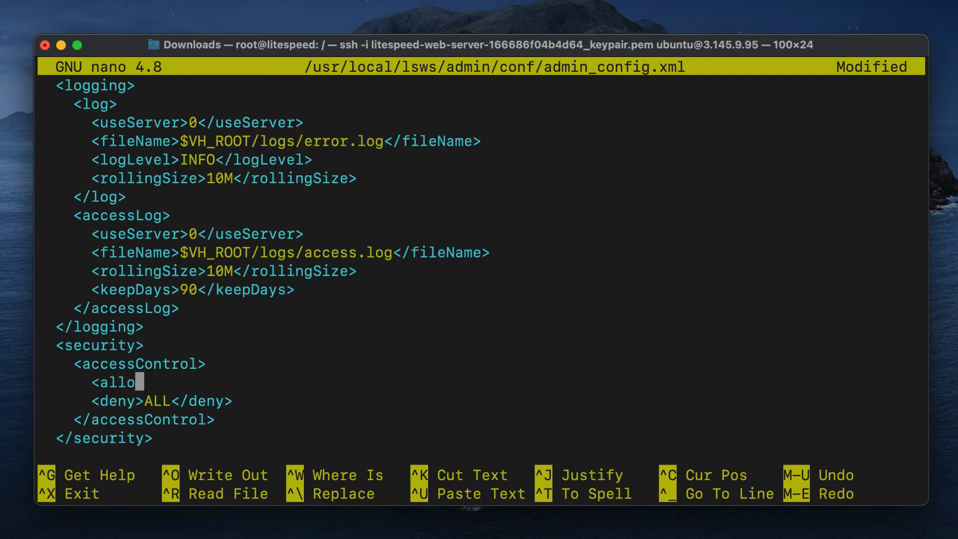
{"action": "type", "text": "w>"}
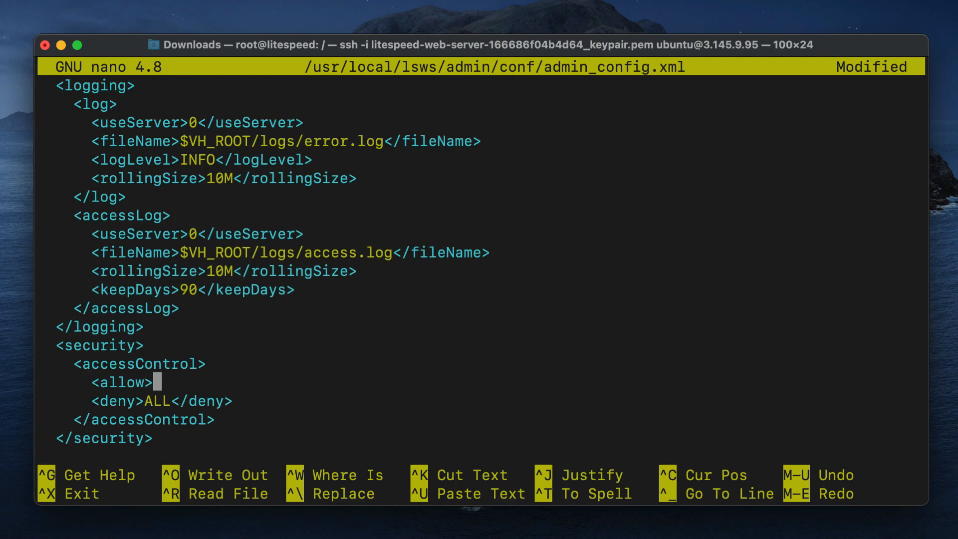
{"action": "type", "text": "41.174."}
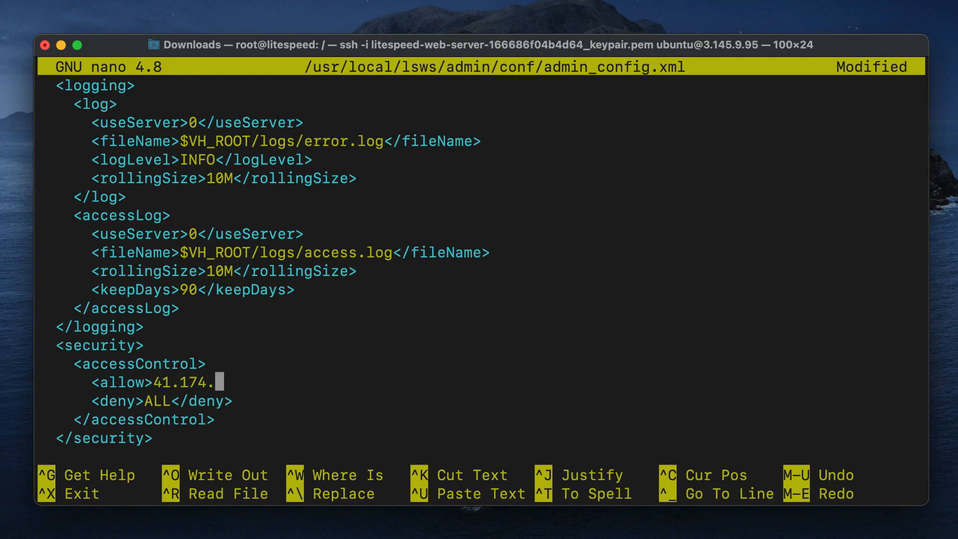
{"action": "type", "text": "103.228"}
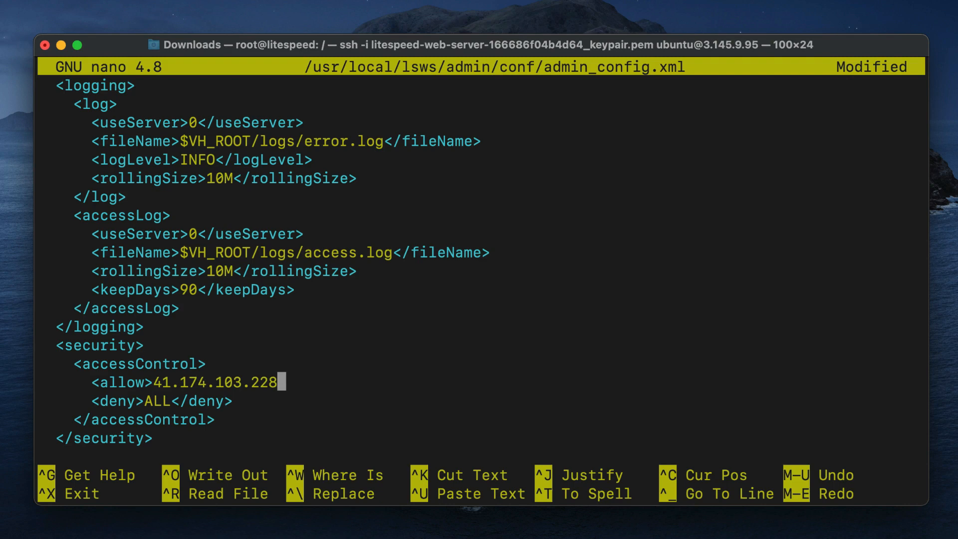
{"action": "type", "text": "</allow>"}
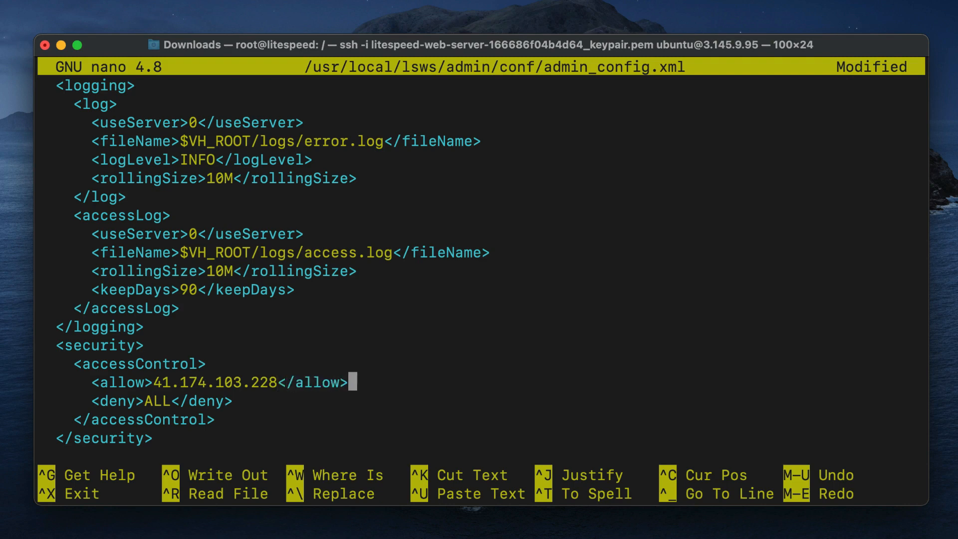
{"action": "key", "text": "ctrl+c"}
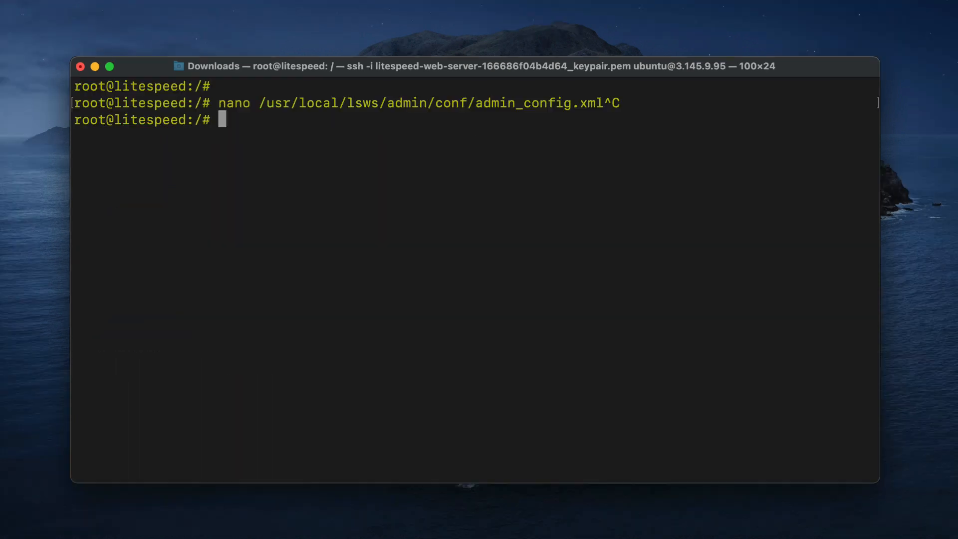
Restart the LiteSpeed service with systemctl restart lsws
{"action": "type", "text": "system"}
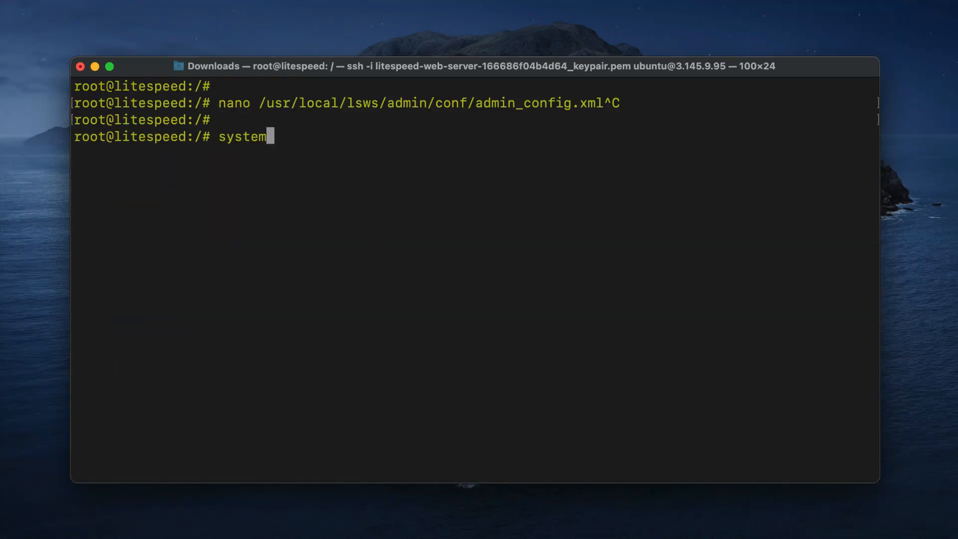
{"action": "type", "text": "ctl restart lsws"}
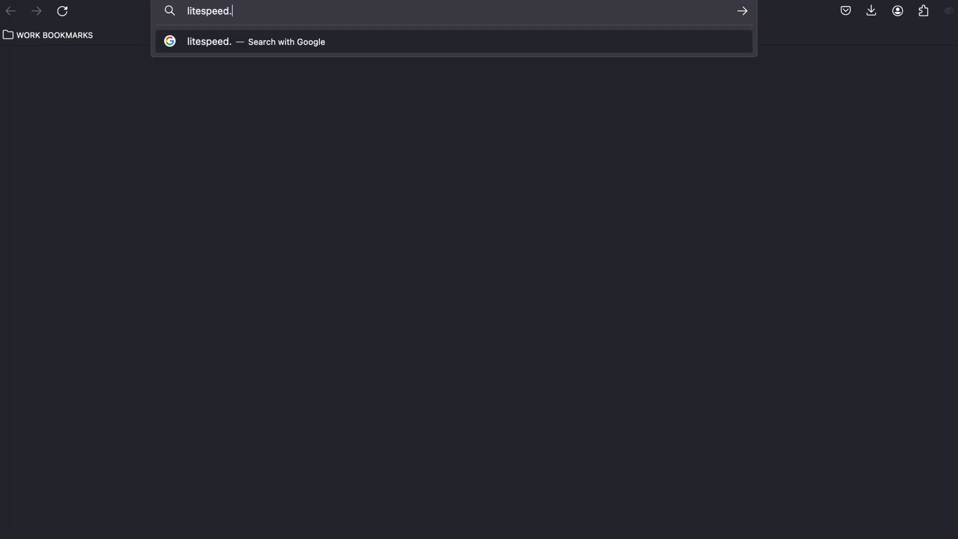
At qc-example.com's timed-out login page, submit user admin with the password
{"action": "type", "text": "qc-example.com:"}
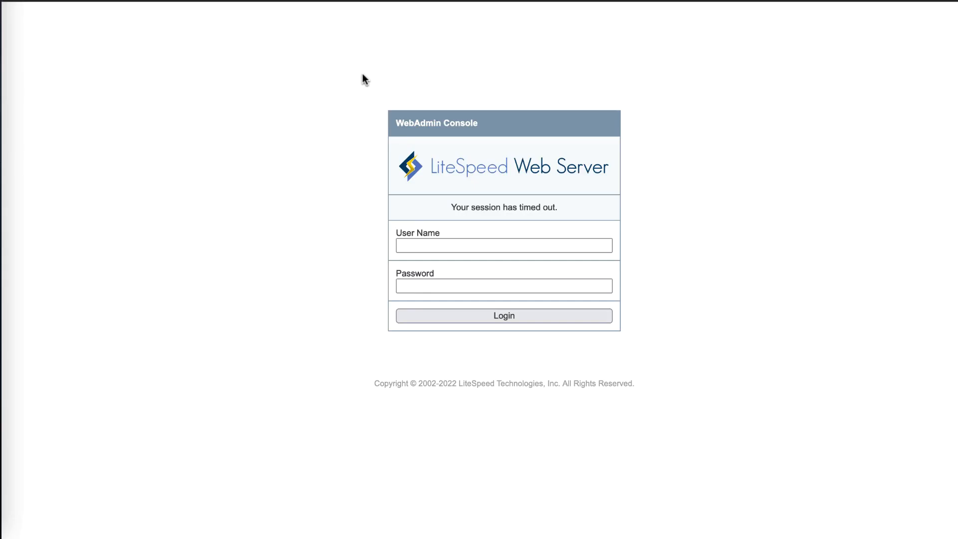
{"action": "type", "text": "admin"}
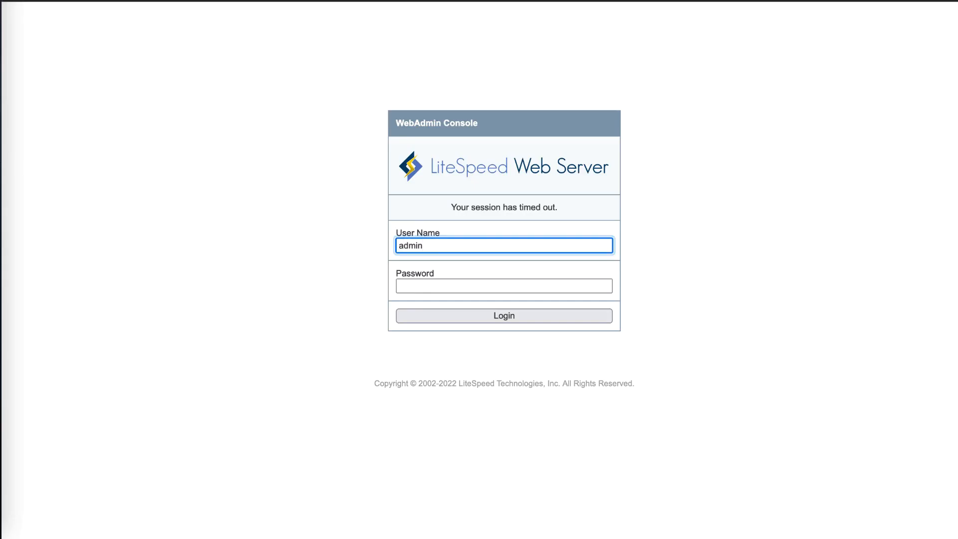
{"action": "type", "text": "password"}
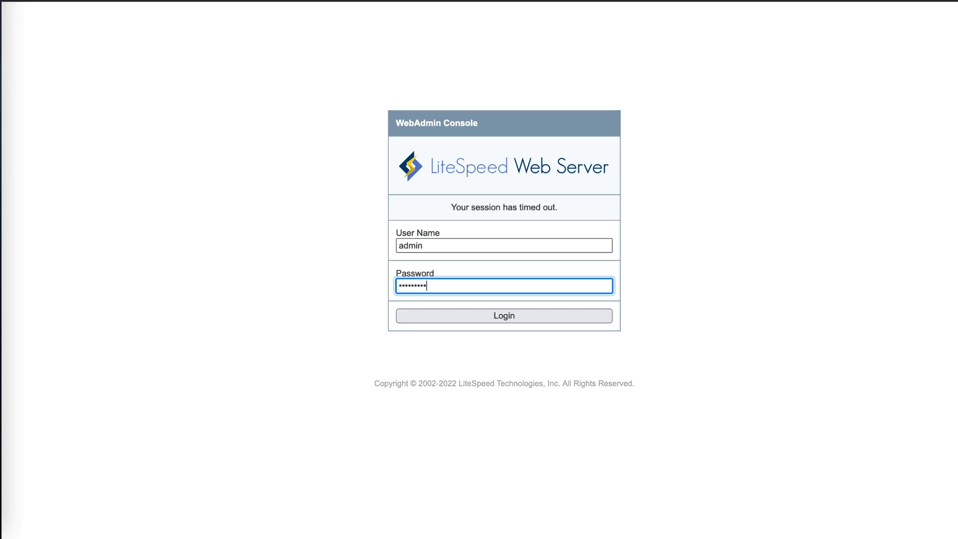
{"action": "left_click", "coordinate": [504, 315]}
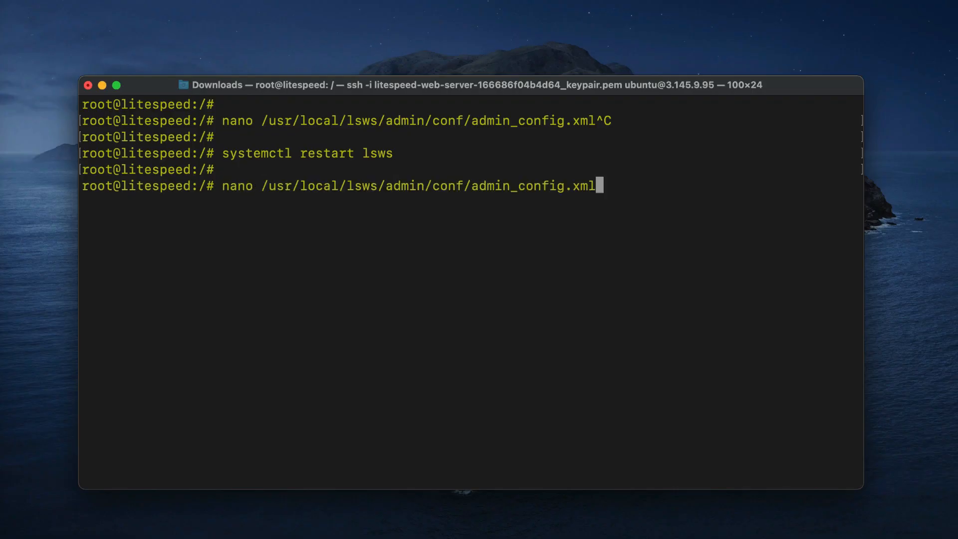
In admin_config.xml, set the admin listener address to *:7080
{"action": "key", "text": "Return"}
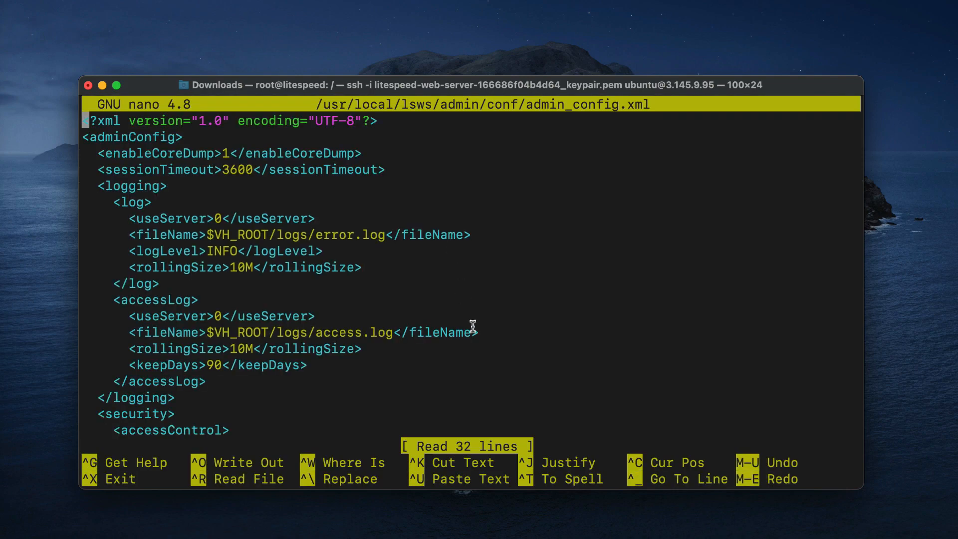
{"action": "scroll", "scroll_direction": "down", "scroll_amount": 3}
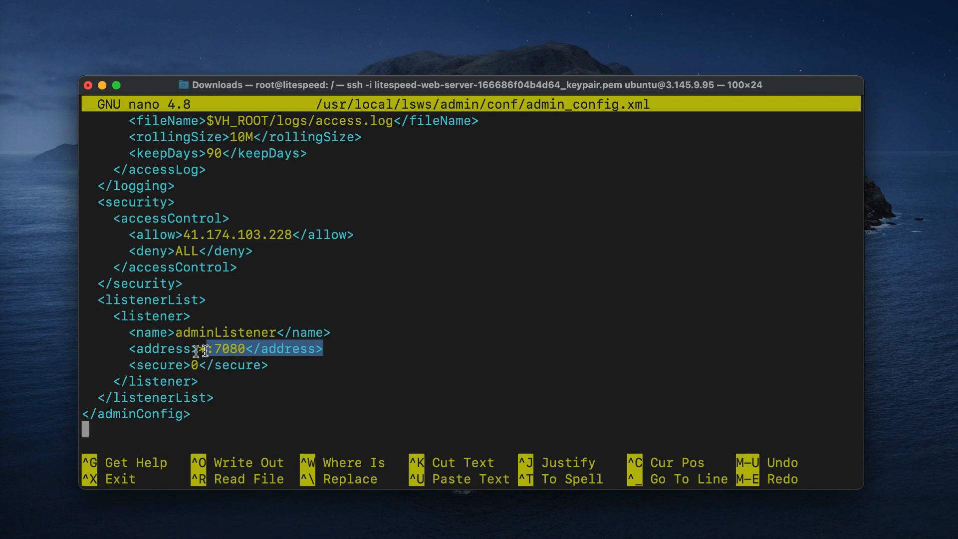
{"action": "type", "text": "*:"}
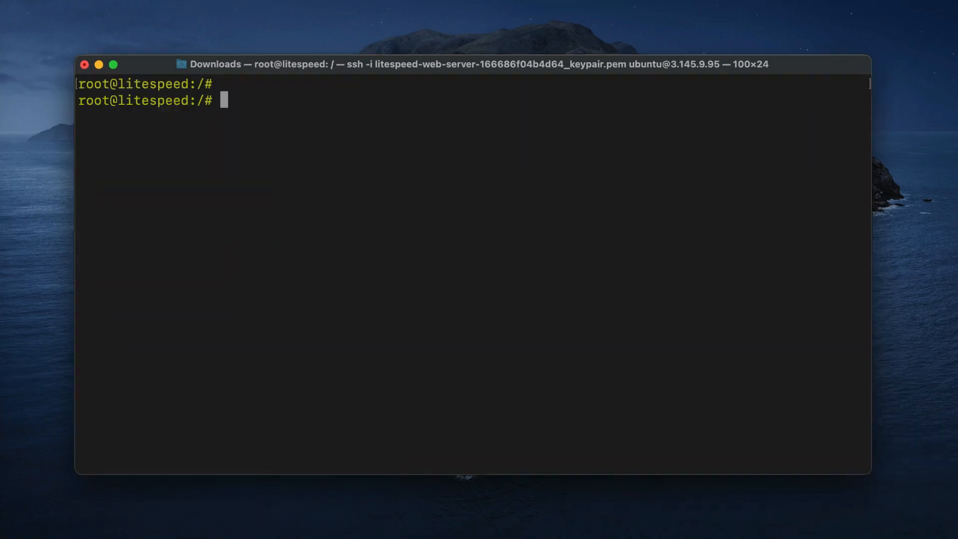
{"action": "type", "text": "netstat -na"}
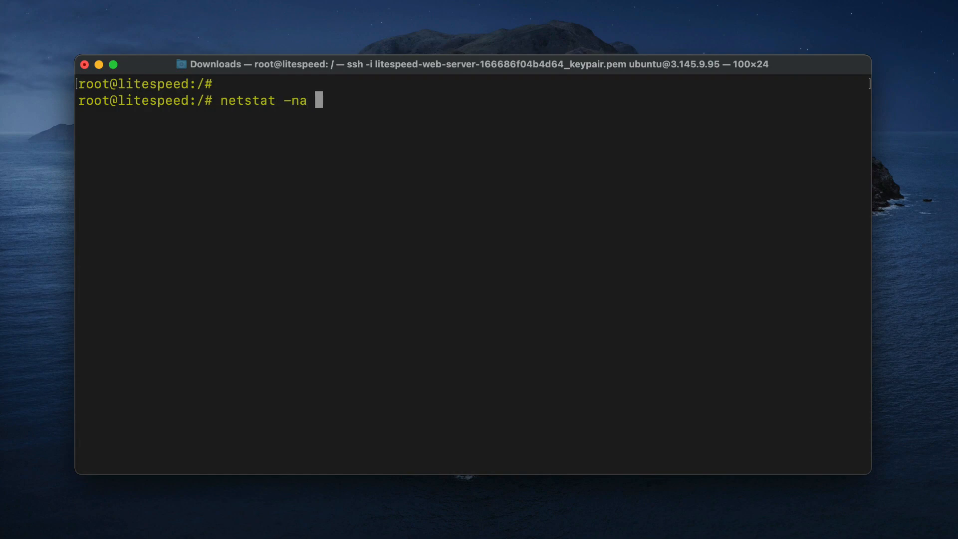
{"action": "type", "text": "| grep 7080"}
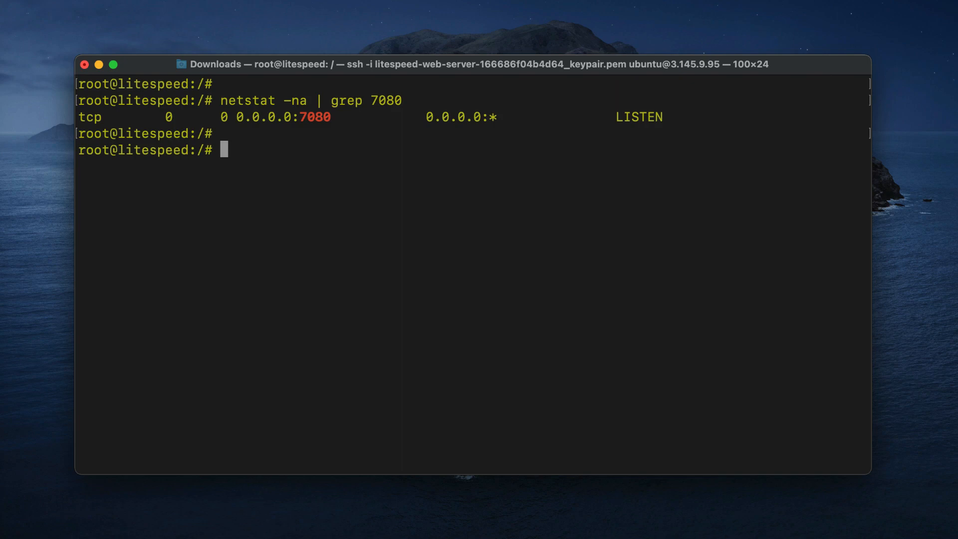
{"action": "type", "text": "curl -"}
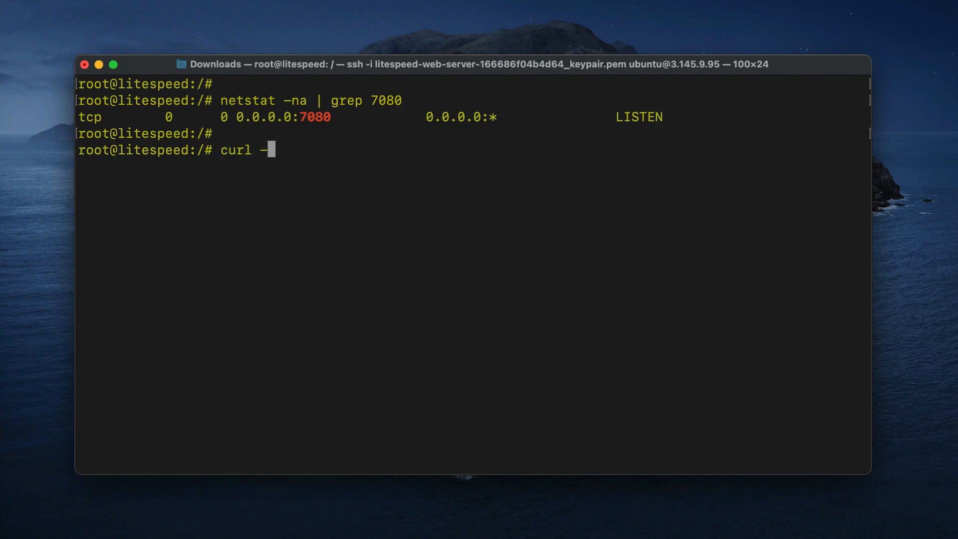
{"action": "type", "text": "i http"}
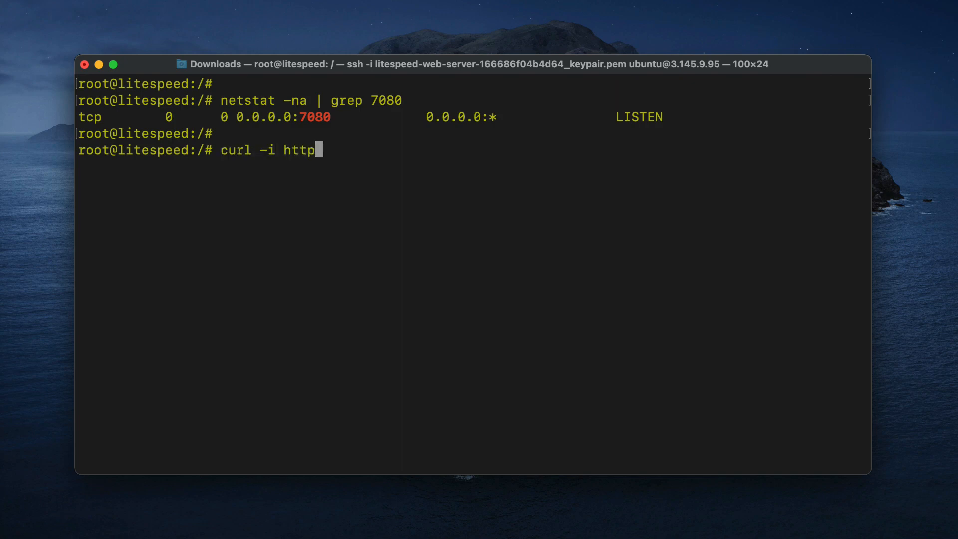
{"action": "type", "text": "://localh"}
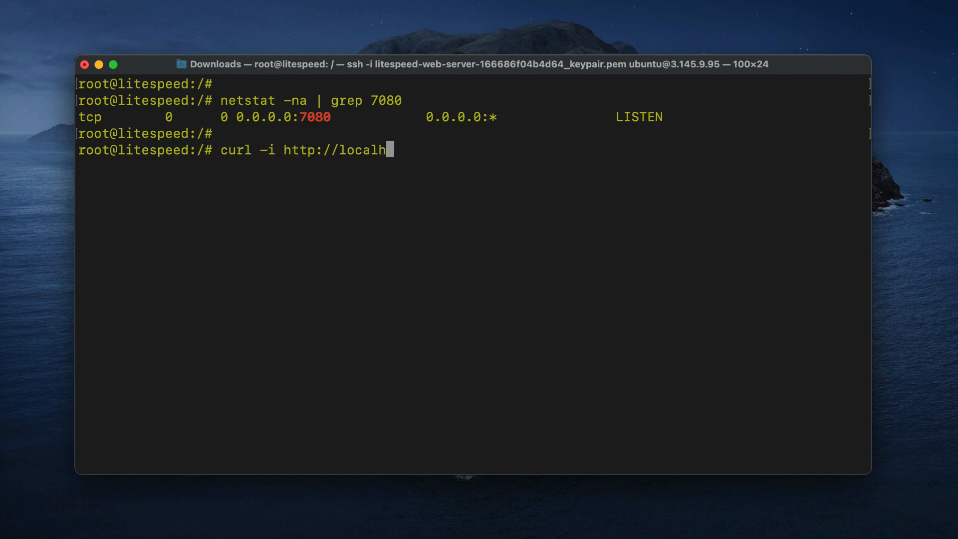
{"action": "type", "text": "ost:7"}
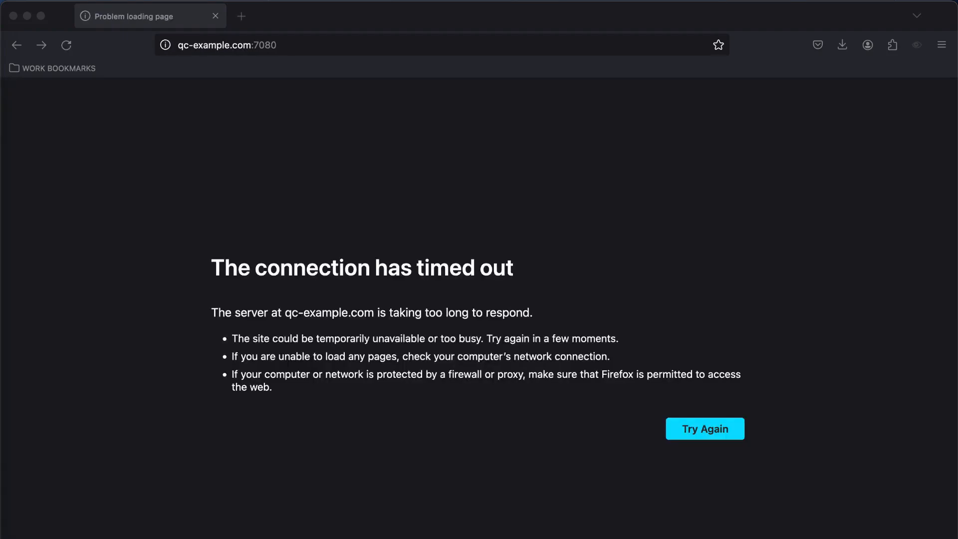
After the browser timeout, go to managing the qc-example.com DNS records
{"action": "left_click", "coordinate": [705, 429]}
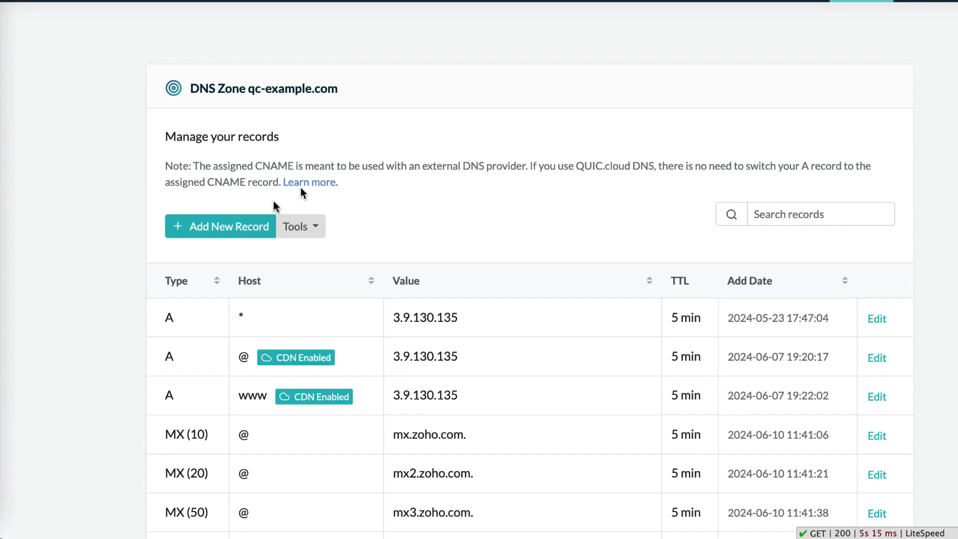
Add an A record with host webadmin pointing at the server IPv4 address 3.9.13…
{"action": "left_click", "coordinate": [219, 226]}
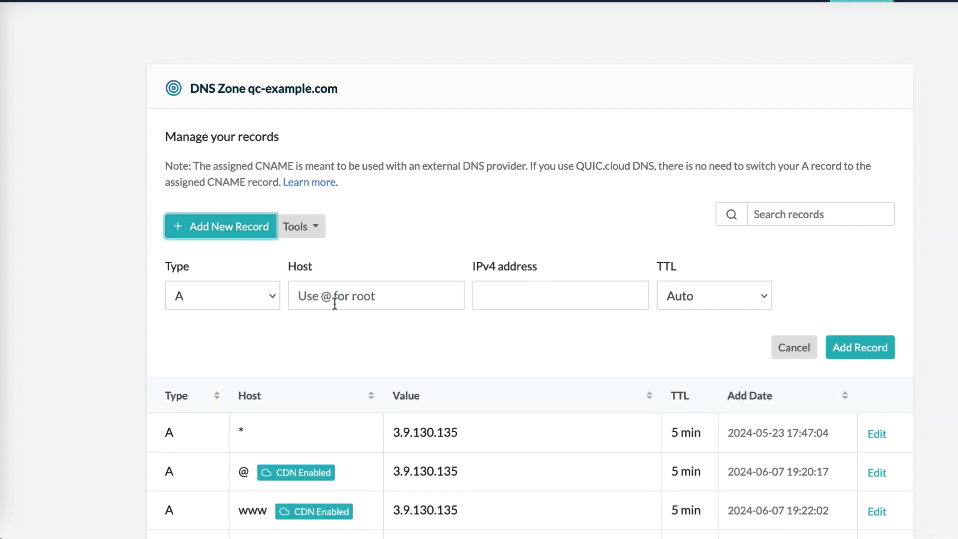
{"action": "type", "text": "webad"}
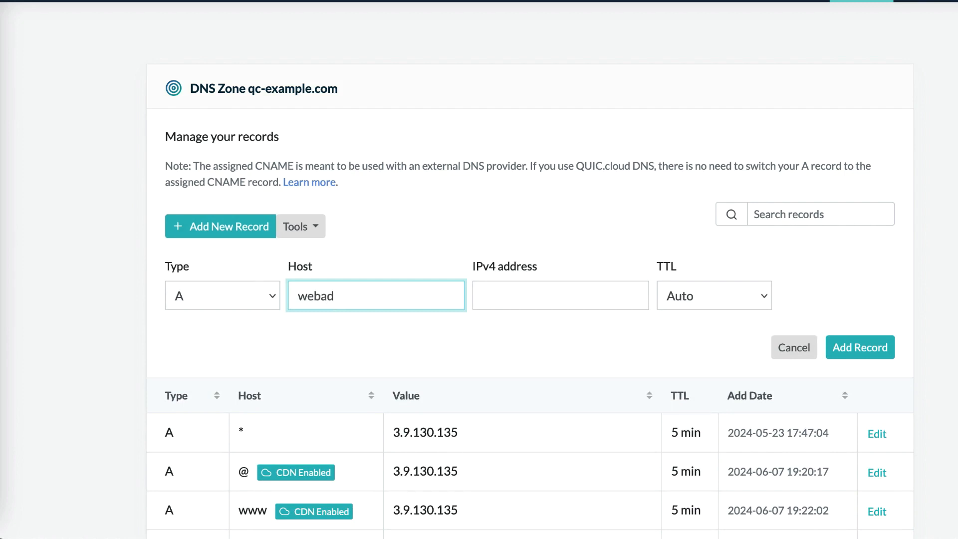
{"action": "left_click", "coordinate": [560, 294]}
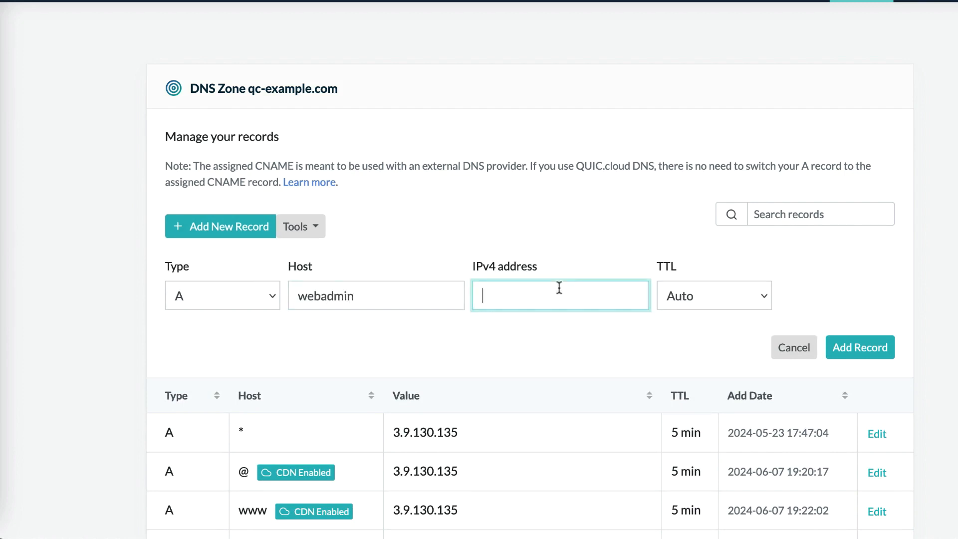
{"action": "type", "text": "3.9.13"}
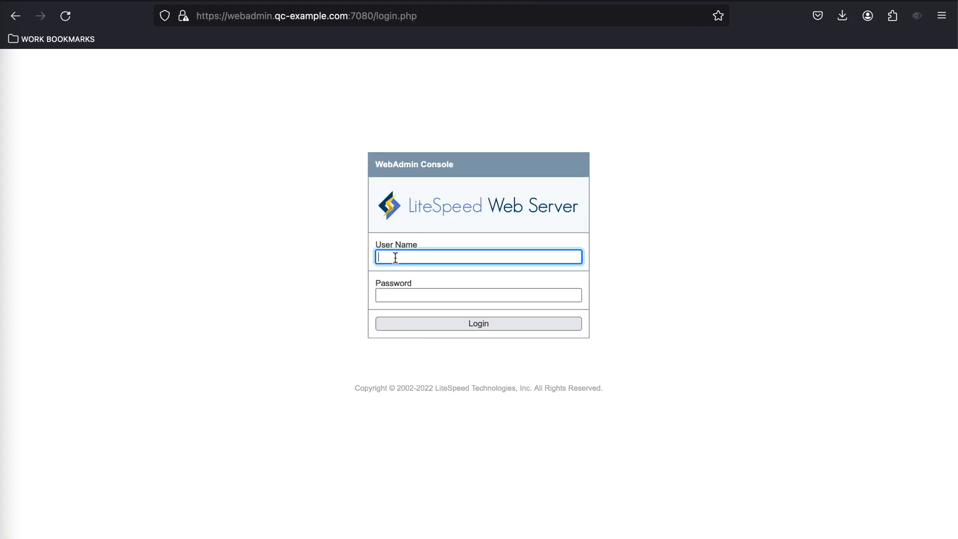
Log in to the console at webadmin.qc-example.com:7080 as admin
{"action": "type", "text": "admin"}
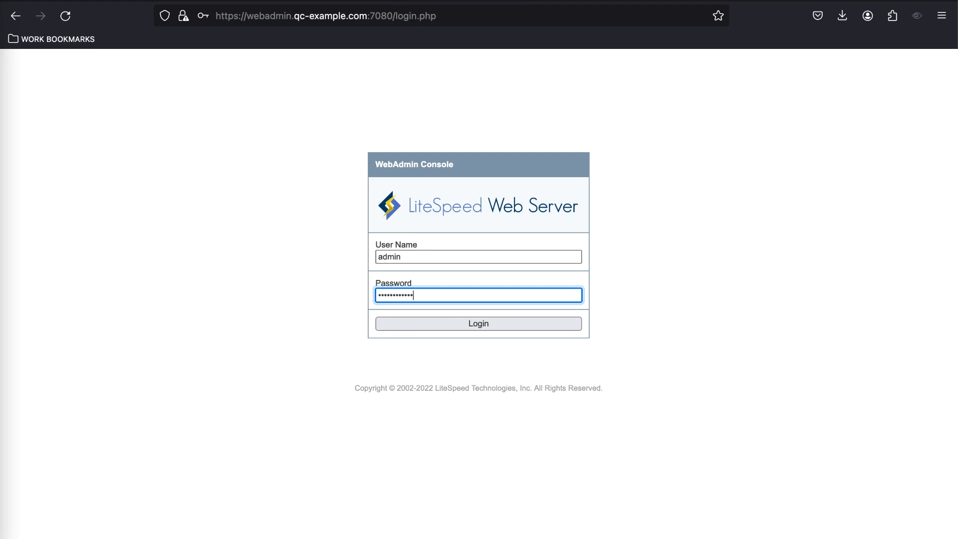
{"action": "left_click", "coordinate": [478, 323]}
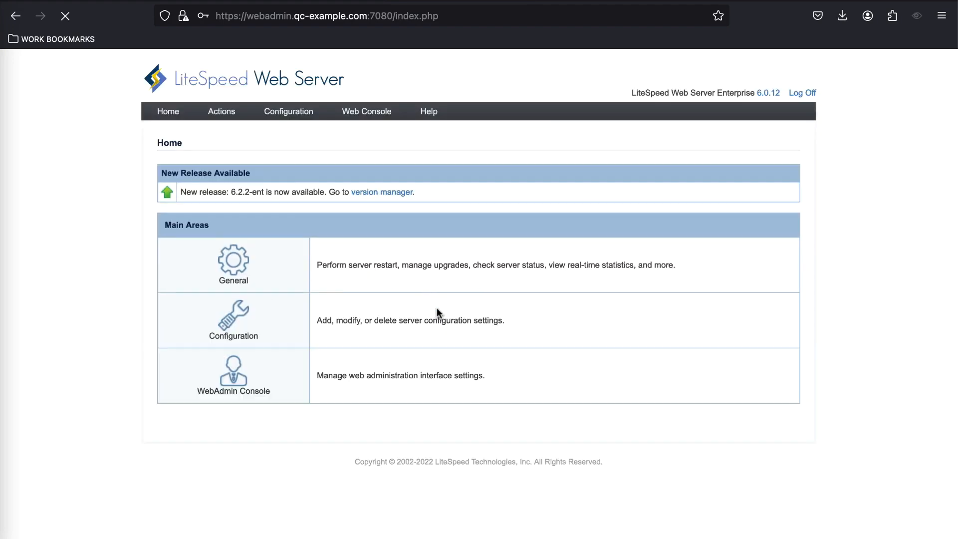